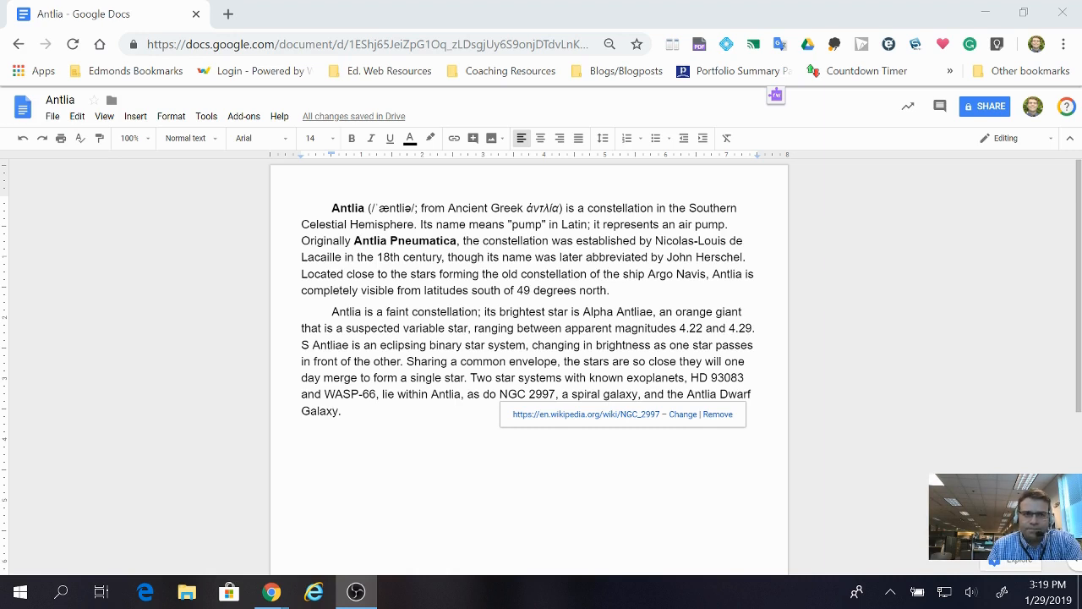
pyautogui.moveTo(115, 112)
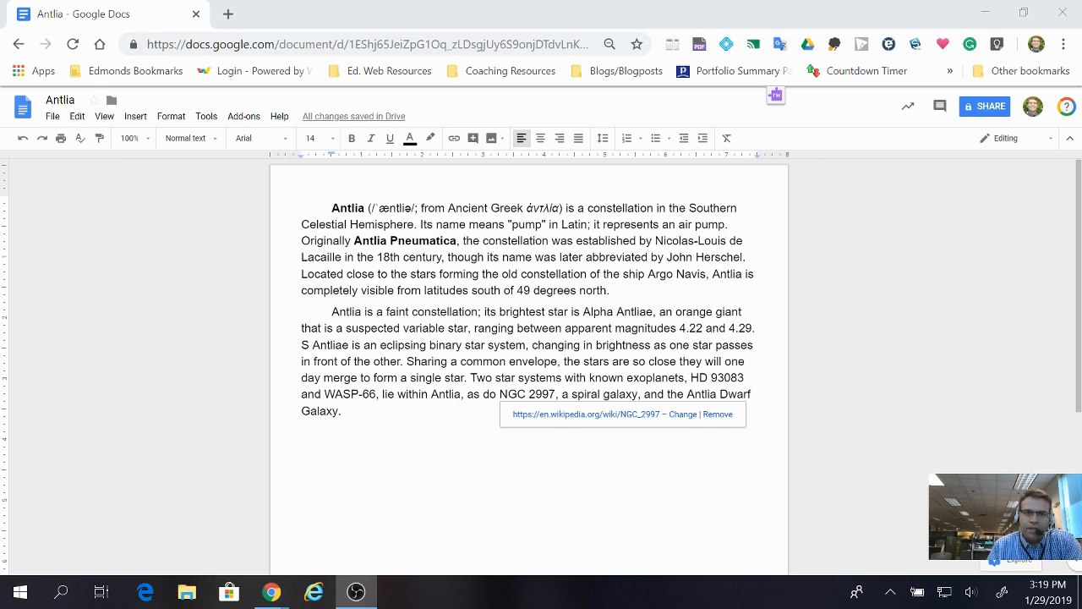
pyautogui.moveTo(261, 284)
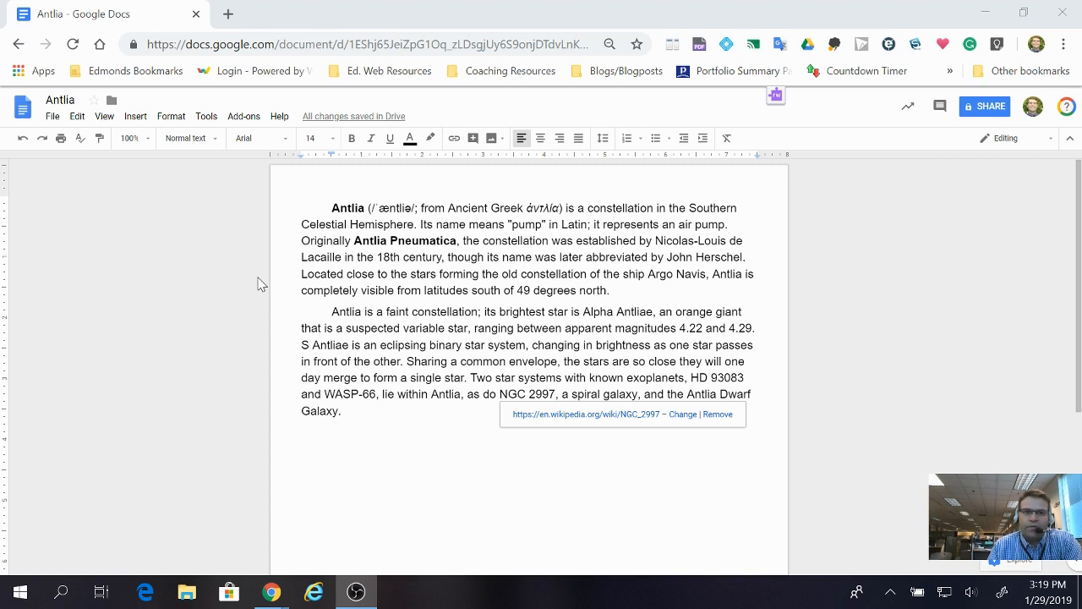
pyautogui.moveTo(112, 101)
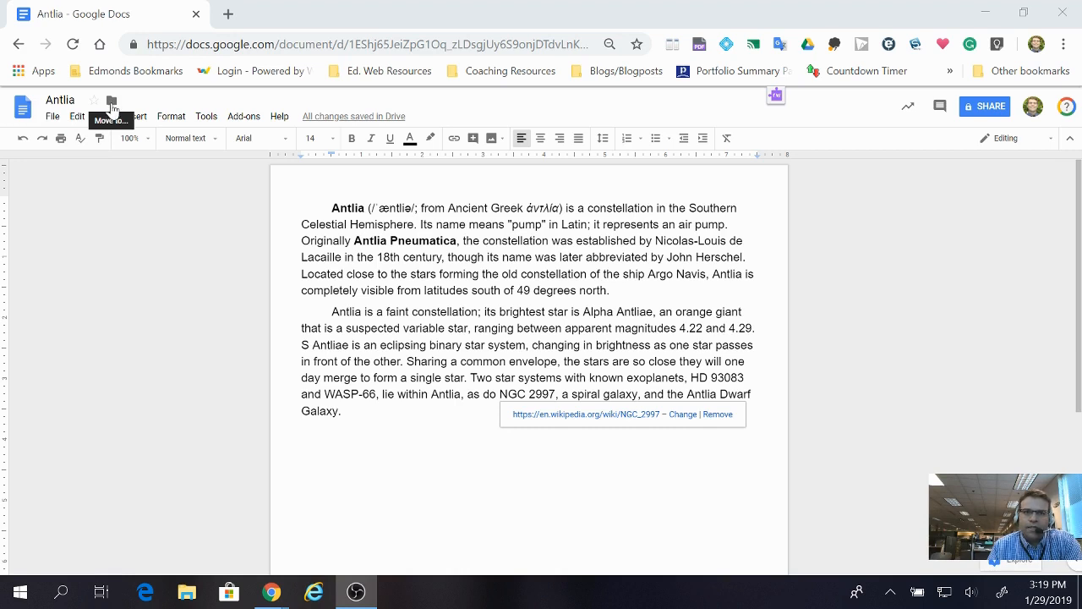
# Bring up the Move-to-folder picker beside the Antlia document title.
pyautogui.click(112, 100)
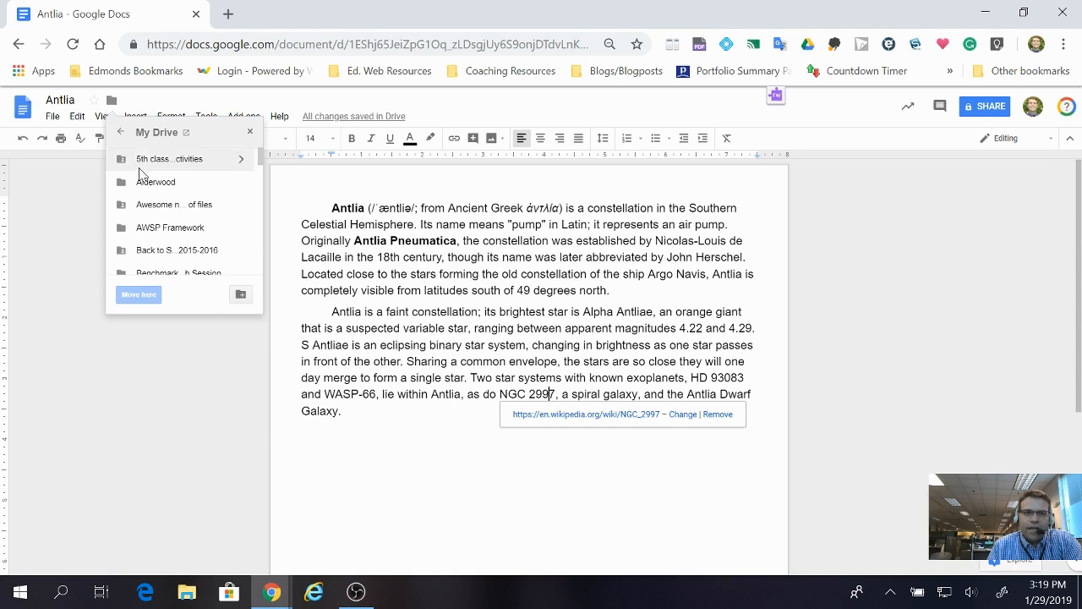
pyautogui.moveTo(172, 230)
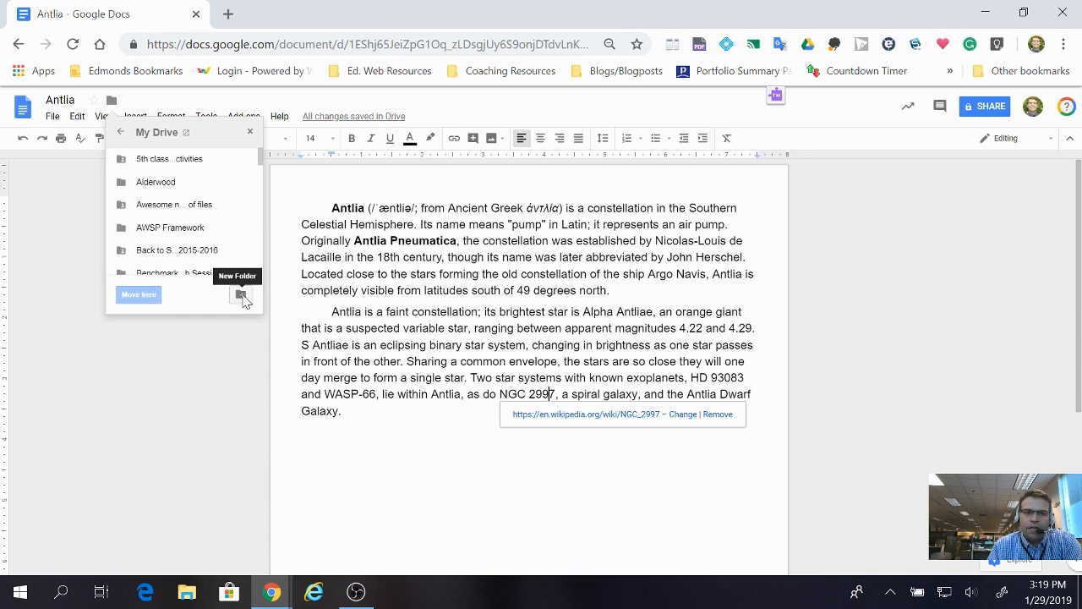
# Create a new My Drive folder named 'Constellations' from the move panel.
pyautogui.click(240, 294)
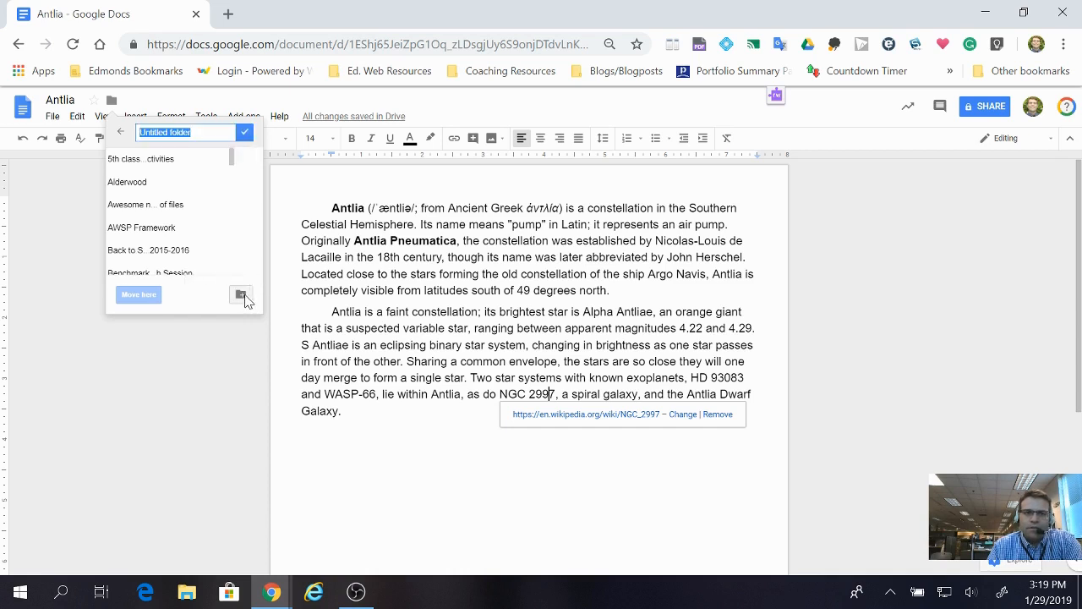
pyautogui.click(240, 294)
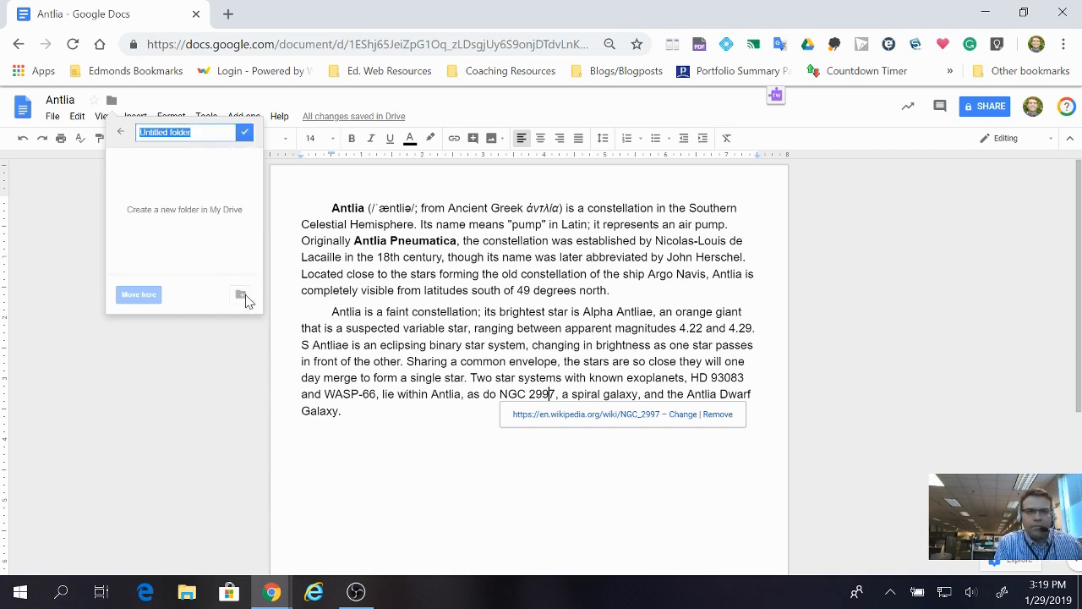
pyautogui.write('Conste')
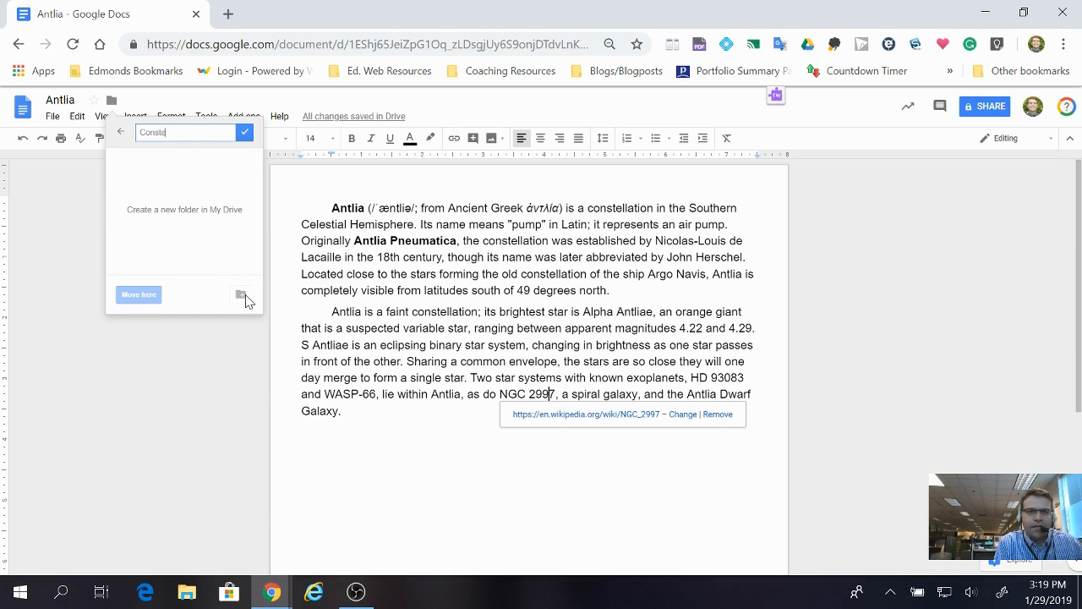
pyautogui.write('llations')
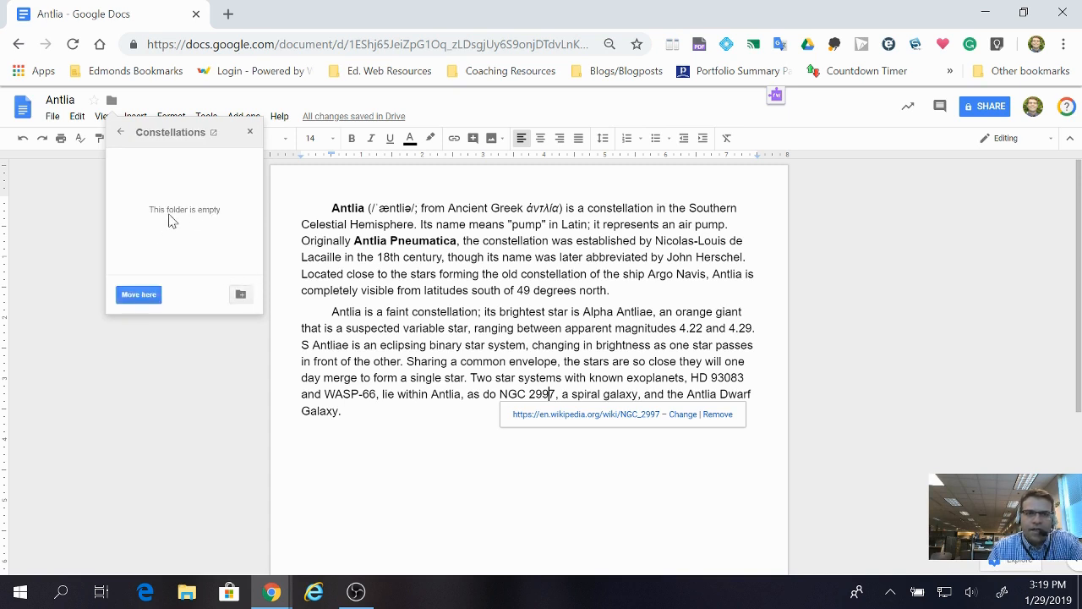
pyautogui.moveTo(179, 362)
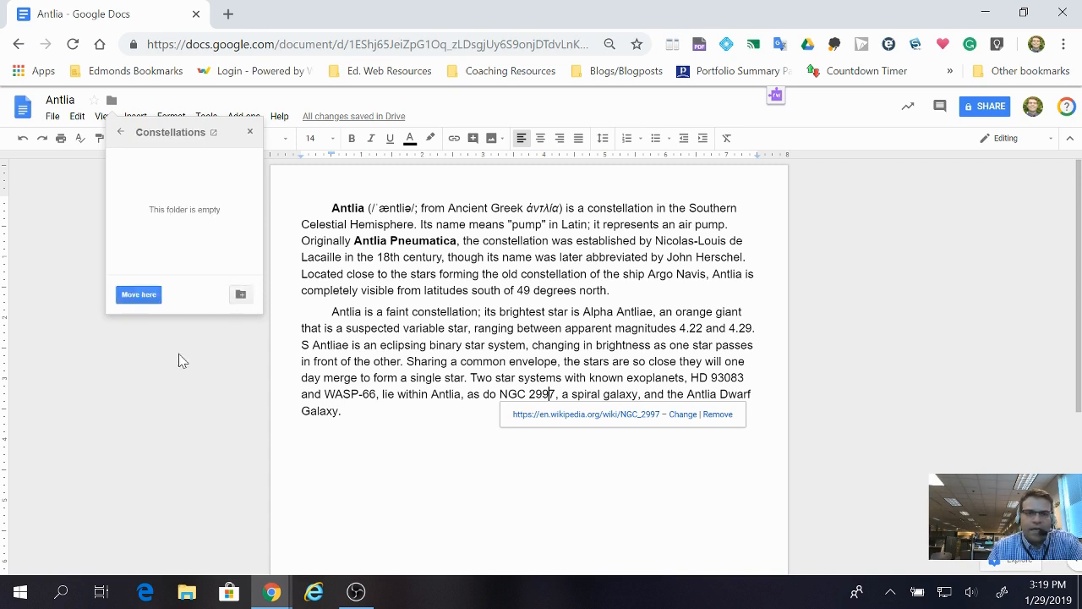
# Move the Antlia document into the Constellations folder with 'Move here'.
pyautogui.click(139, 294)
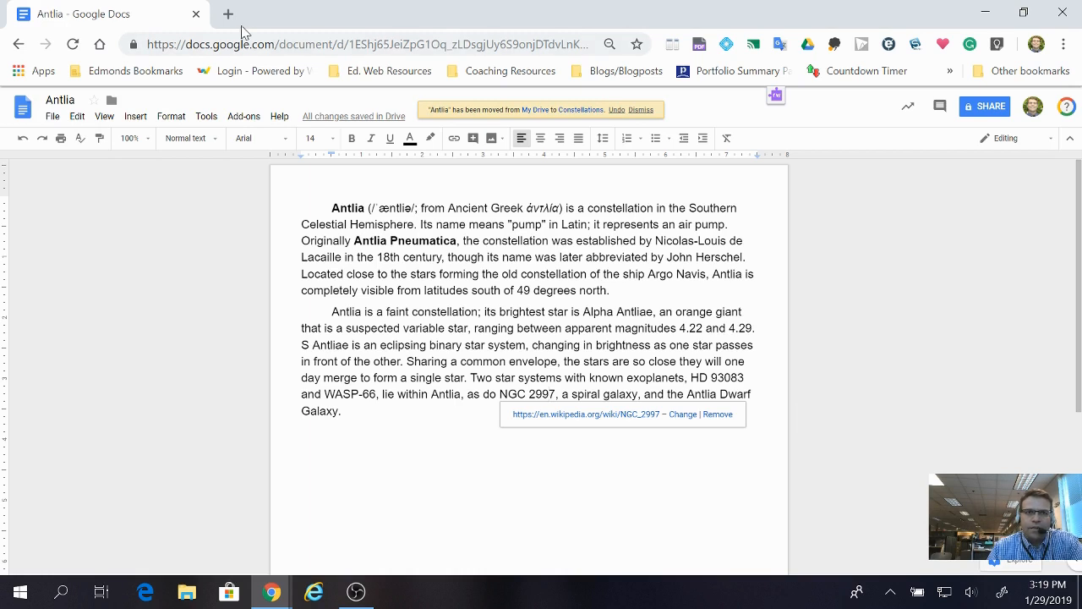
# In a new tab, show Google Drive and enter the Constellations folder to confirm the move.
pyautogui.click(226, 13)
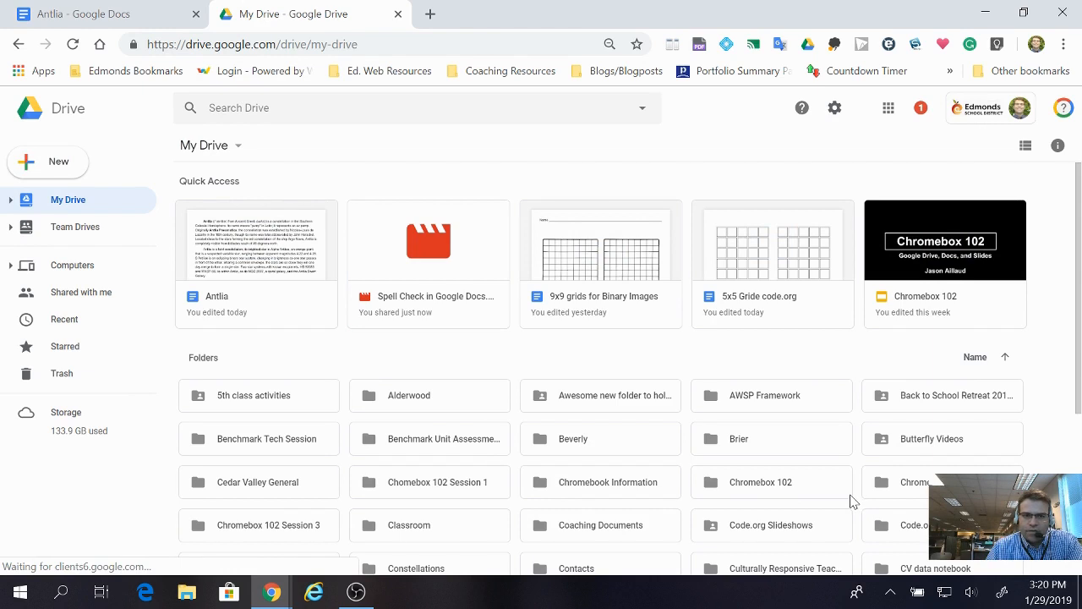
pyautogui.scroll(-3)
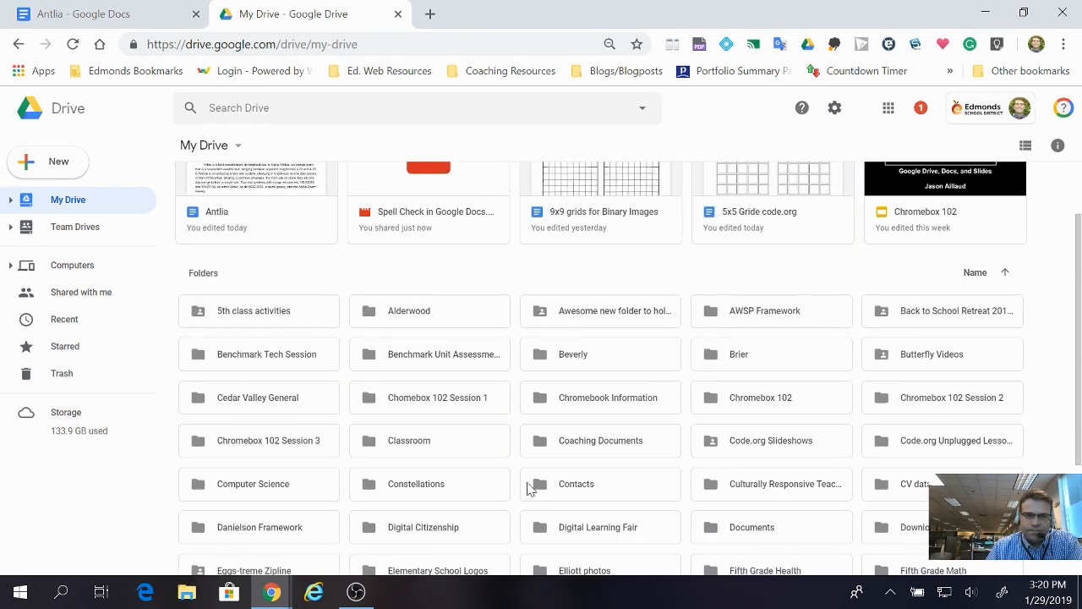
pyautogui.doubleClick(416, 484)
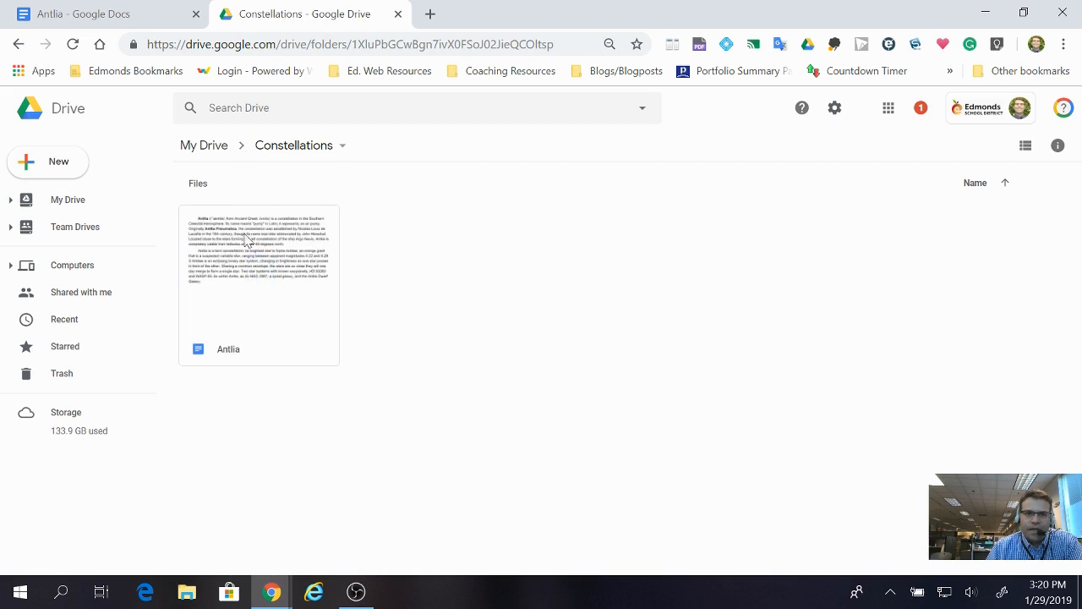
pyautogui.moveTo(376, 323)
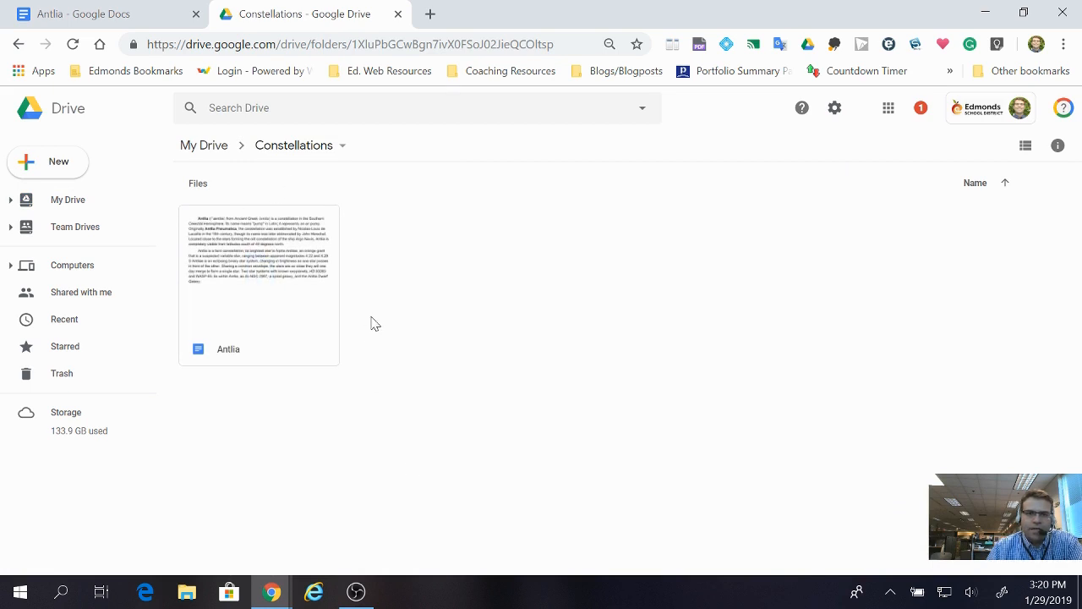